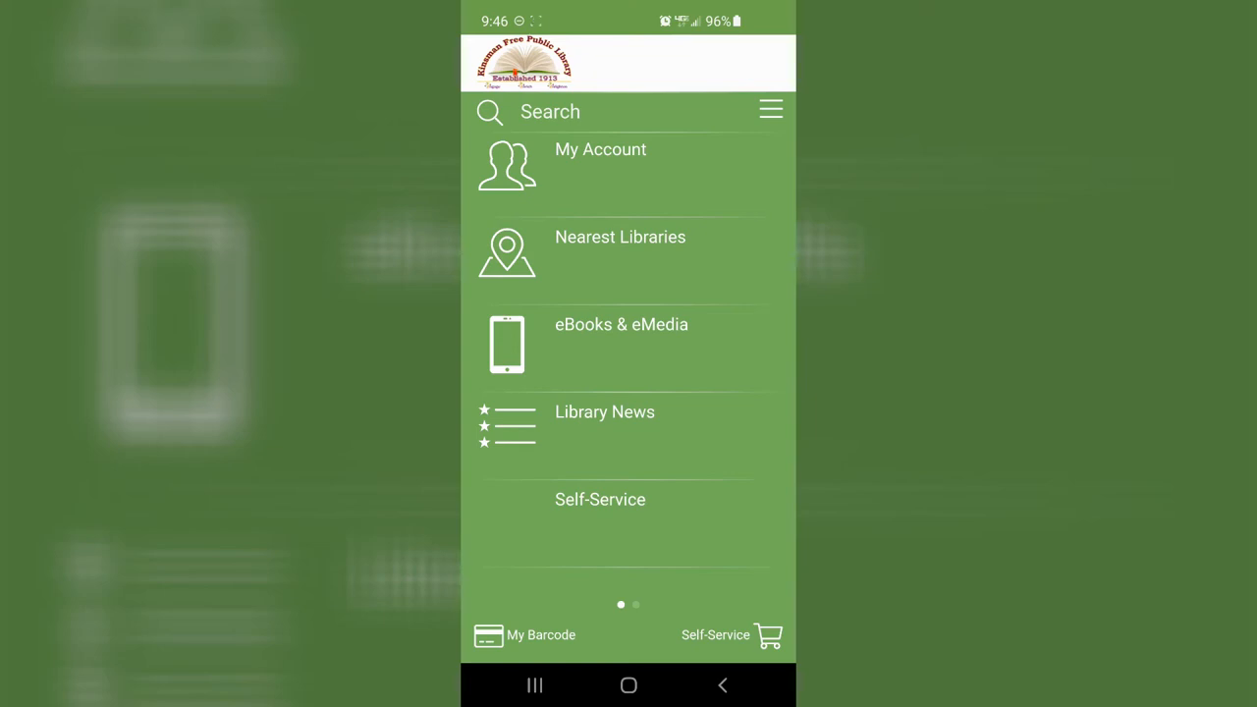
Open Self-Service from the library app's home menu.
left_click(600, 499)
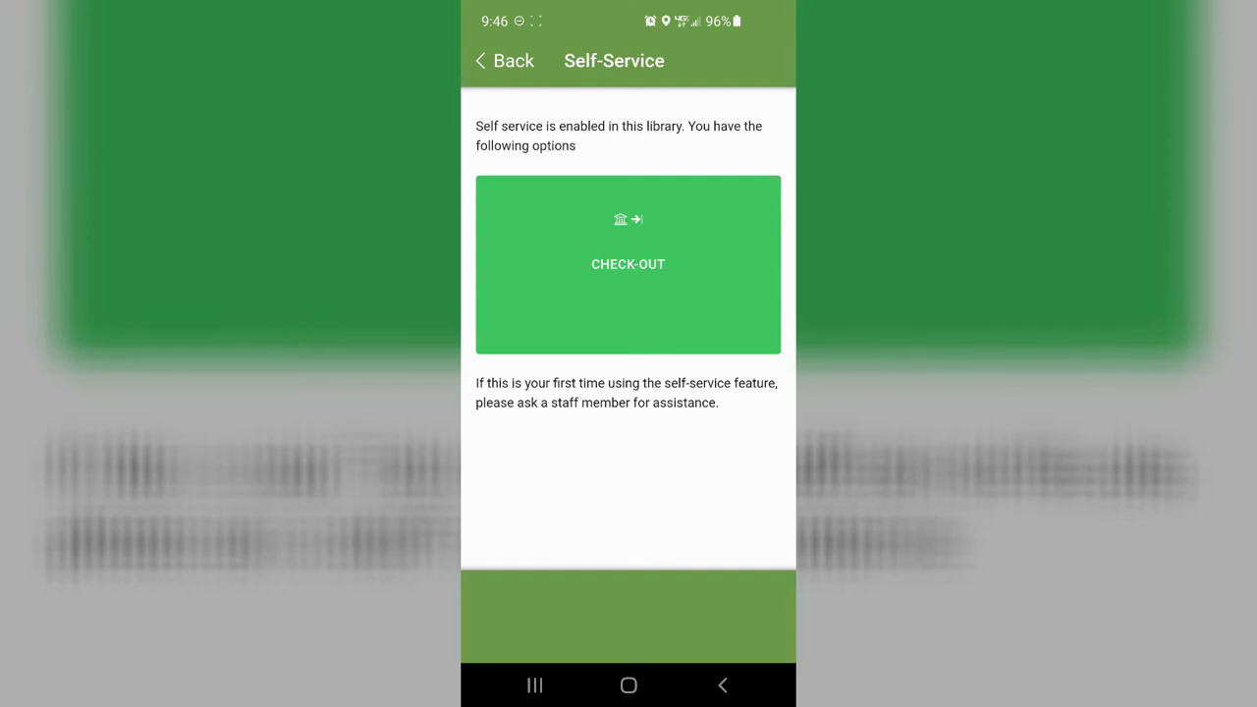
Check out The LEGO Movie 2 and The Lego Batman Movie, both due 2/24/2021.
left_click(627, 263)
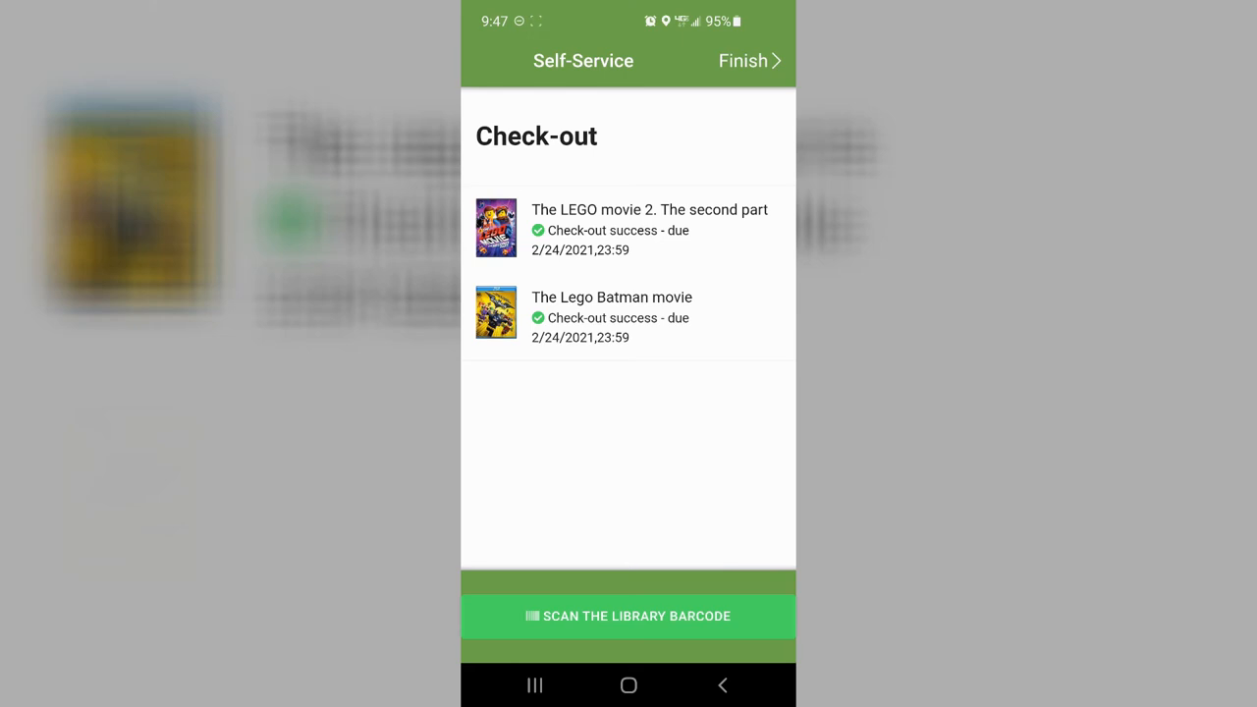
Finish the session and dismiss the 2-items-borrowed confirmation.
left_click(743, 60)
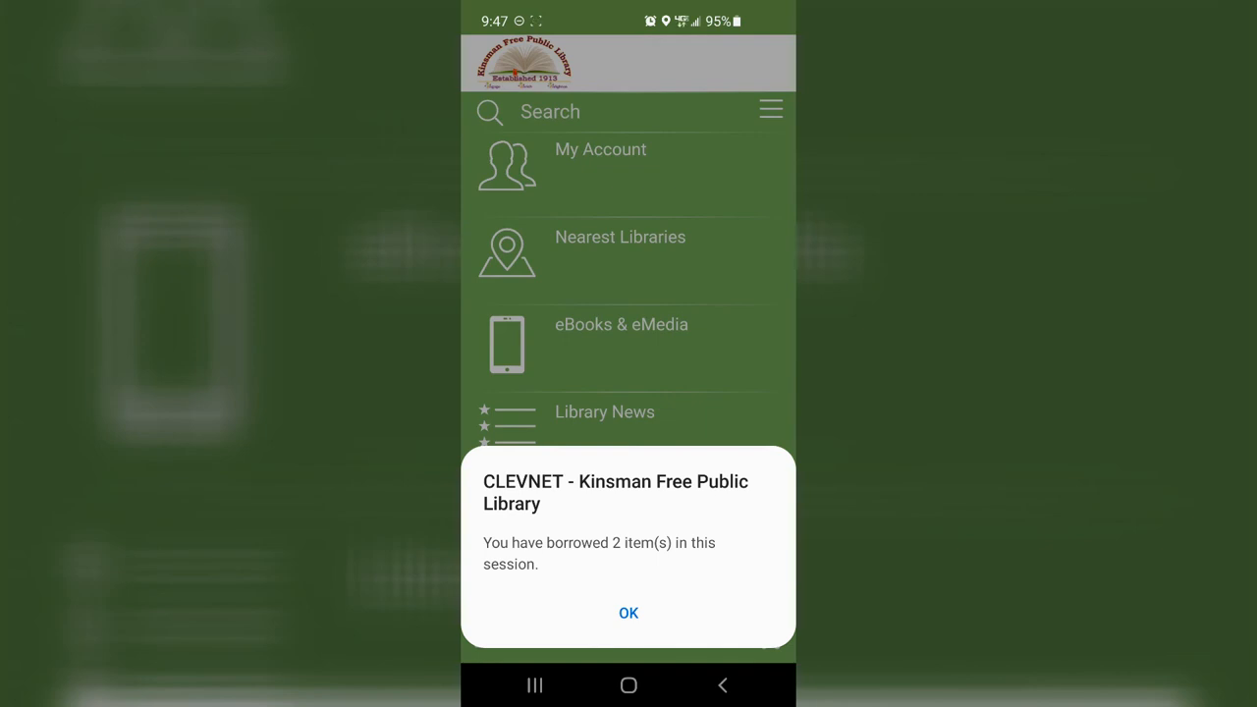
left_click(628, 613)
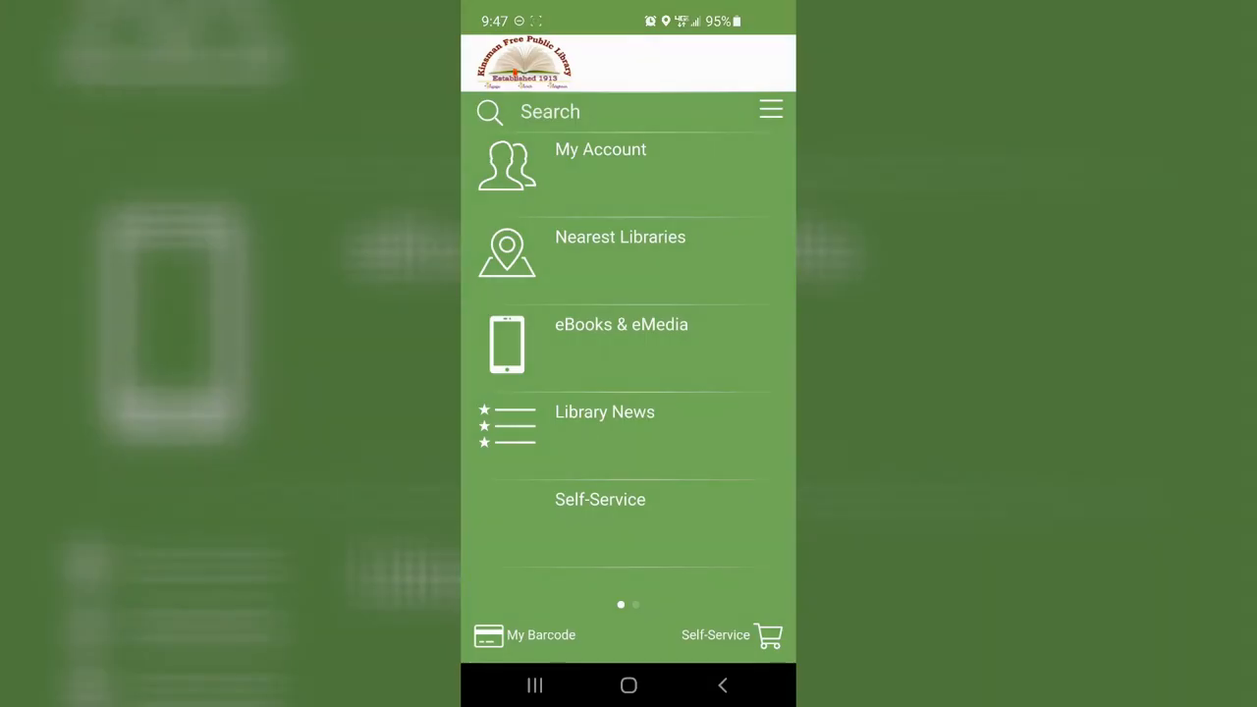